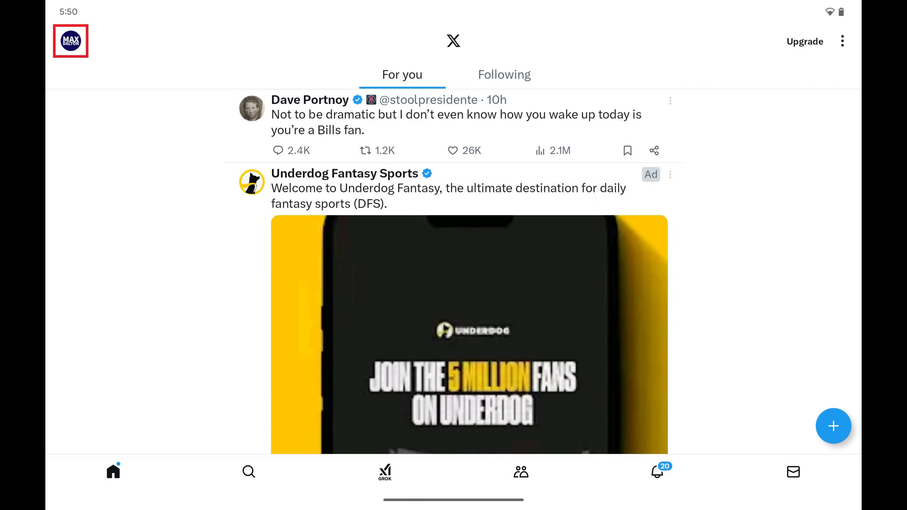
- Reach Settings and privacy from the account side drawer
{"action": "left_click", "coordinate": [71, 41]}
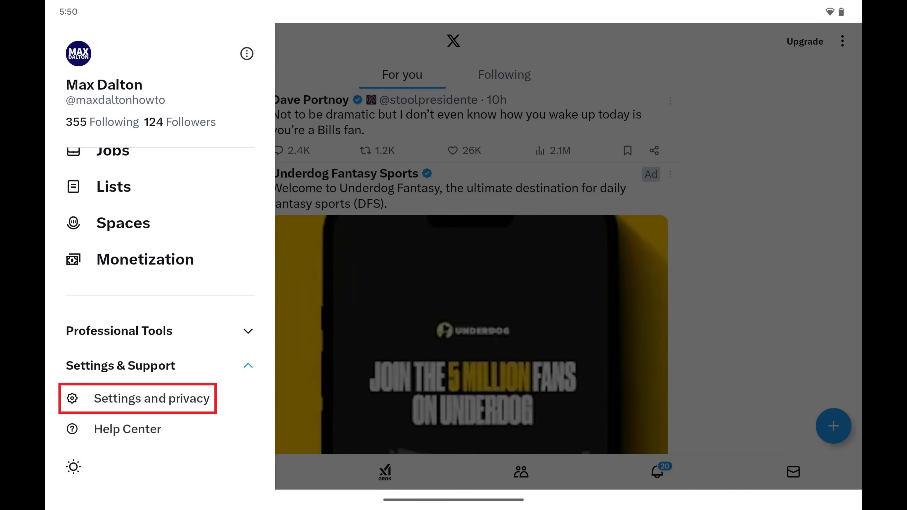
{"action": "left_click", "coordinate": [152, 398]}
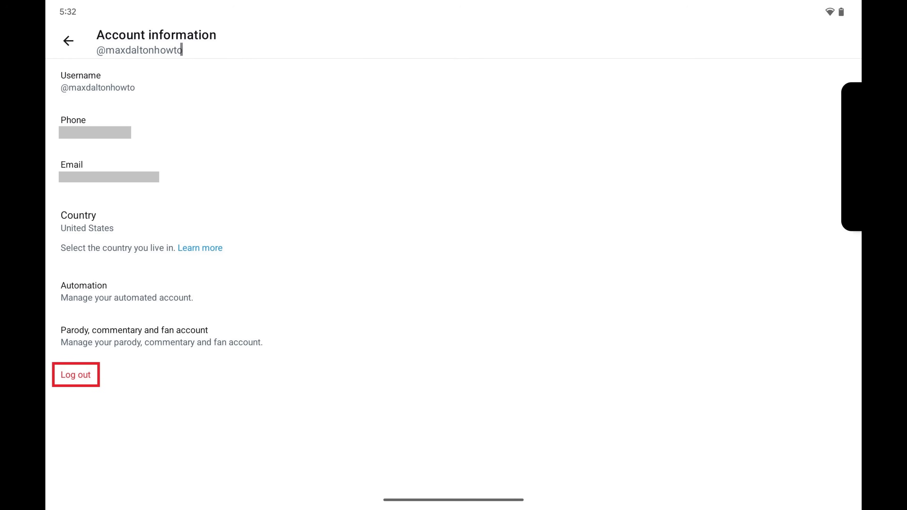
- Start logging out from the Account information page
{"action": "left_click", "coordinate": [76, 375]}
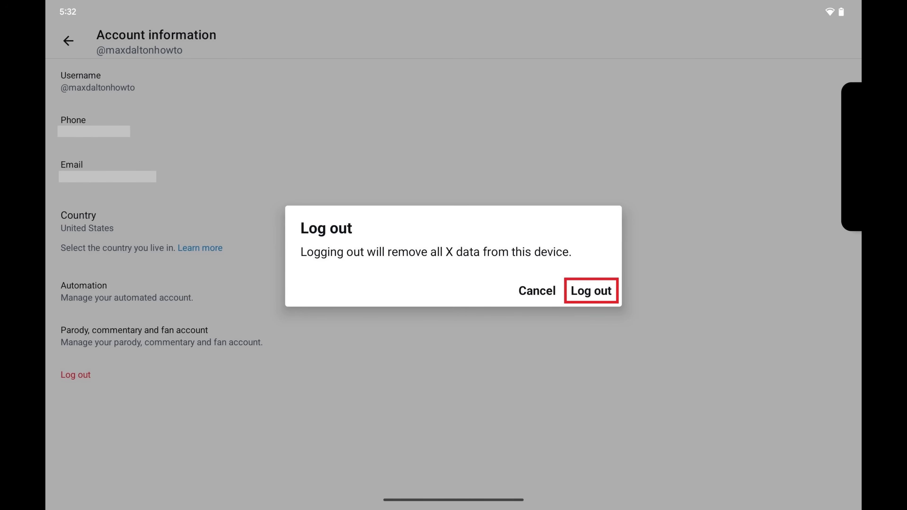
- Confirm the log out, returning X to its sign-up/login welcome screen
{"action": "left_click", "coordinate": [590, 291]}
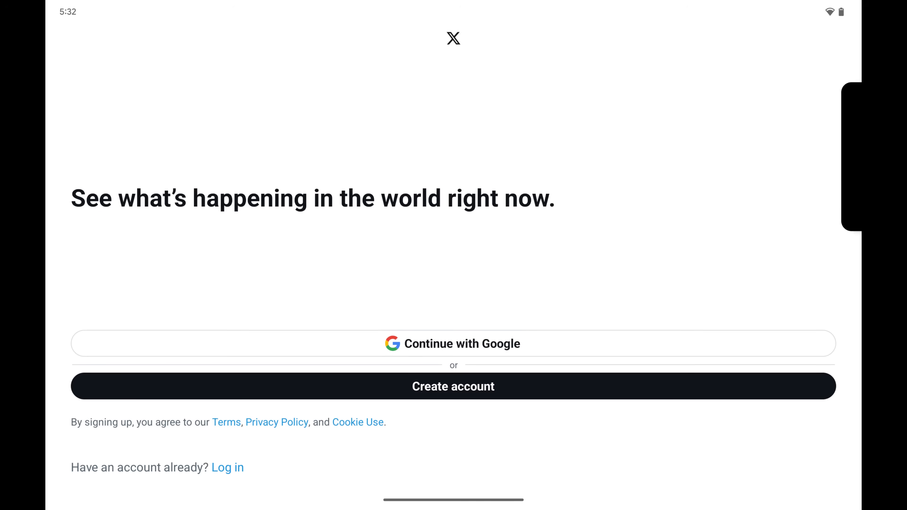